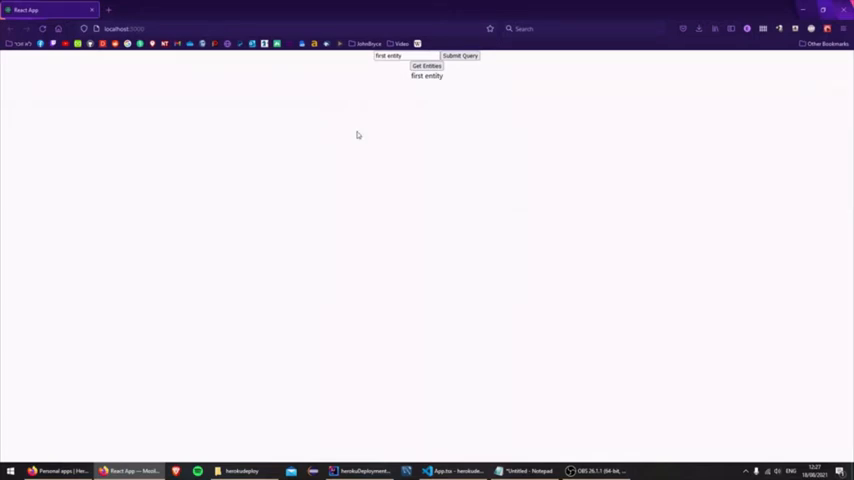
mouse_move(444, 120)
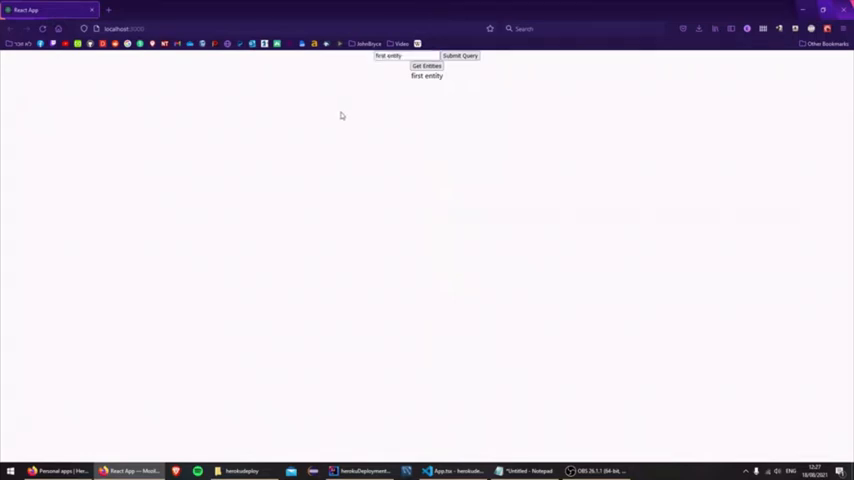
mouse_move(476, 74)
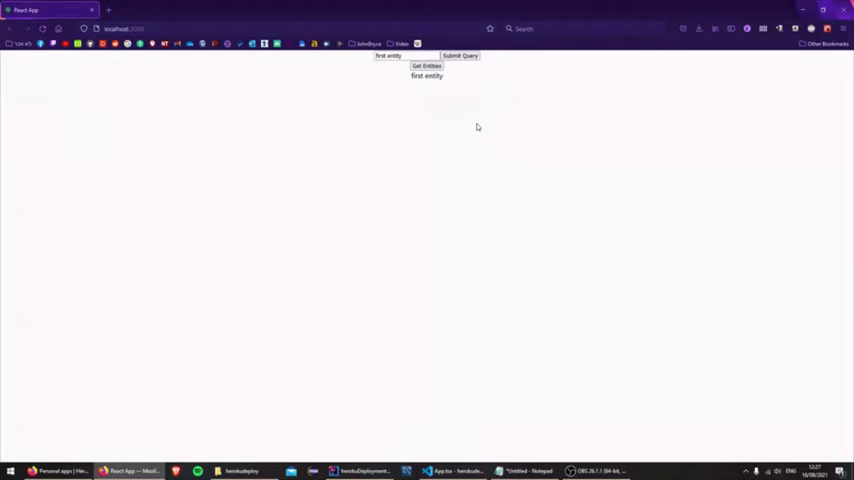
mouse_move(440, 236)
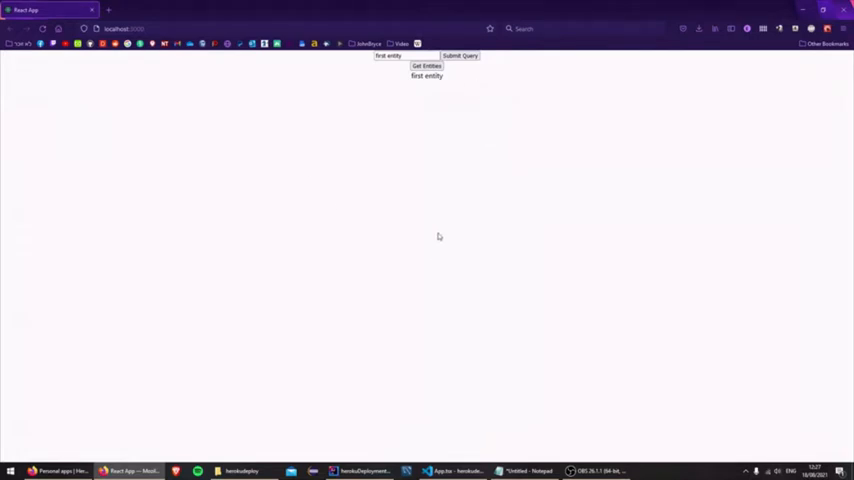
mouse_move(414, 270)
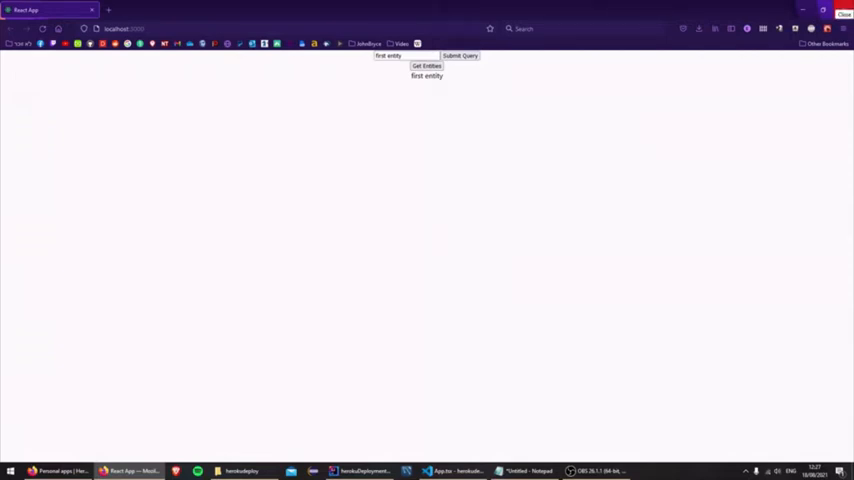
Step: Build the React app for production and expand the generated build folder in the Explorer
left_click(452, 472)
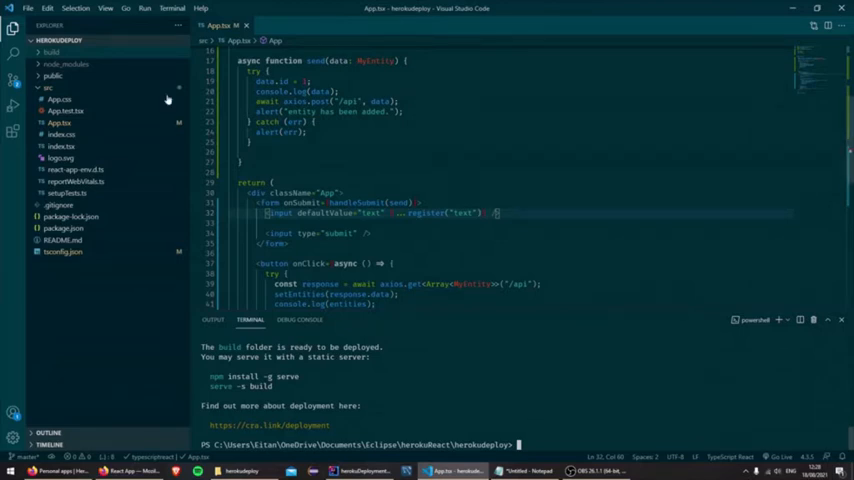
left_click(52, 52)
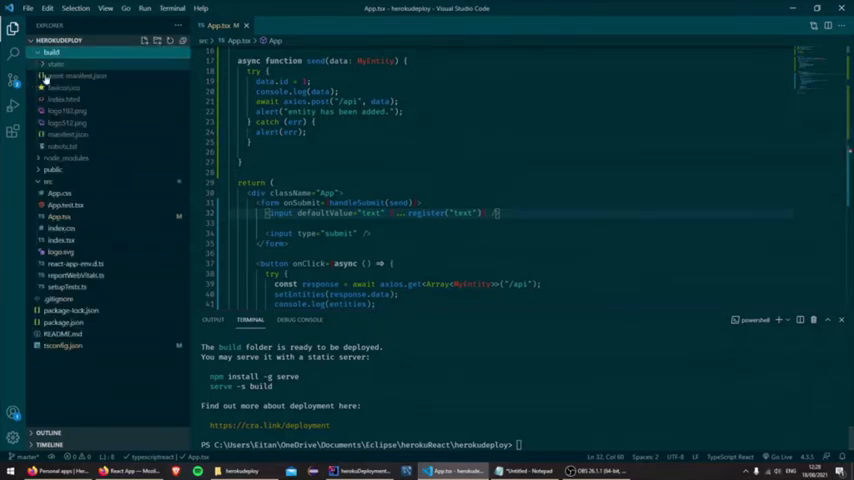
left_click(56, 64)
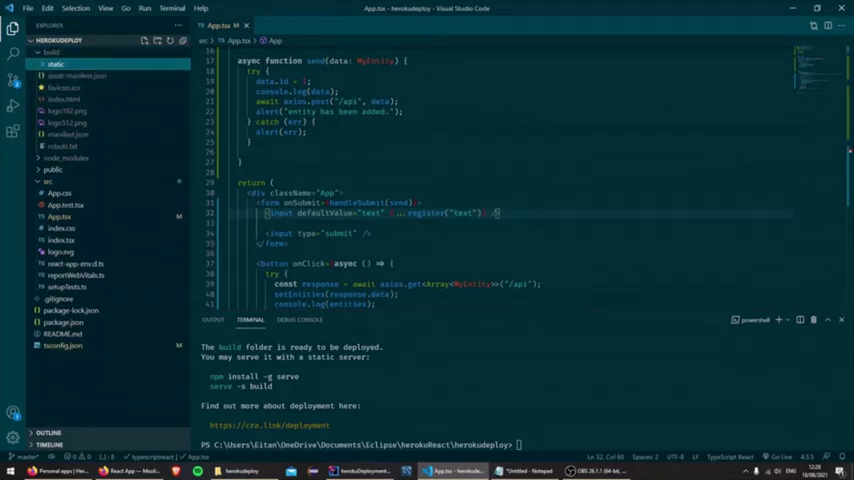
Step: Bring up the build folder's context actions to reveal it in File Explorer
right_click(58, 56)
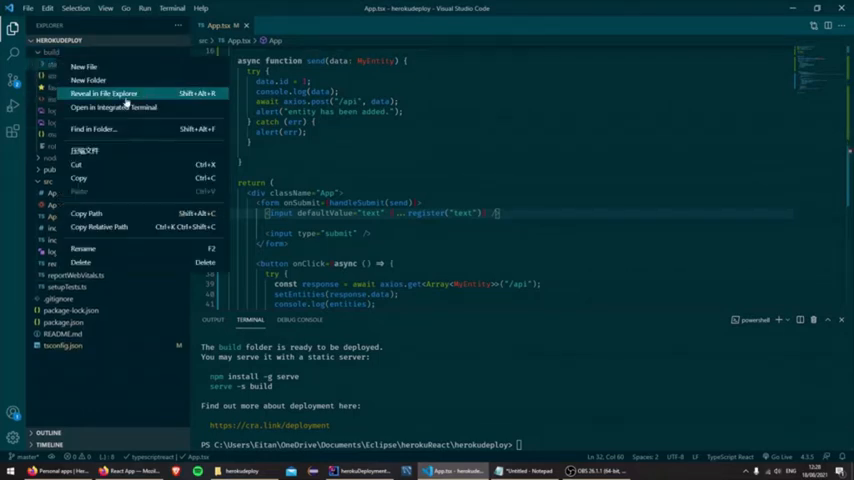
mouse_move(140, 144)
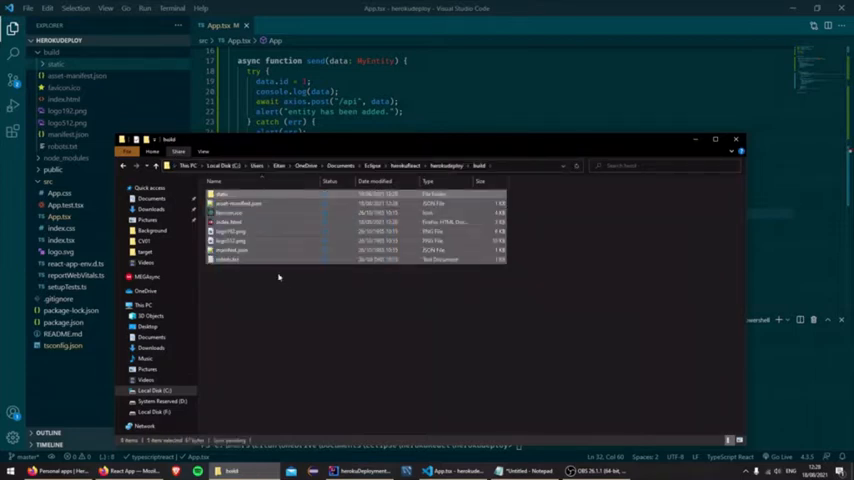
mouse_move(426, 396)
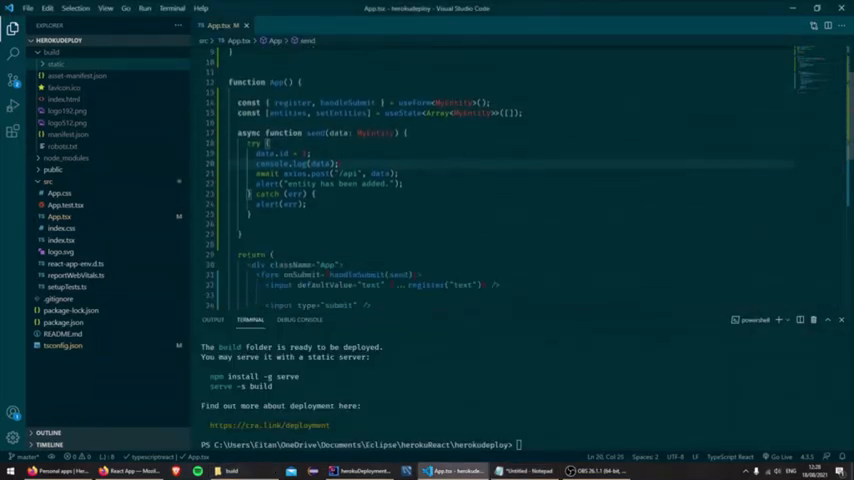
scroll("down", 3)
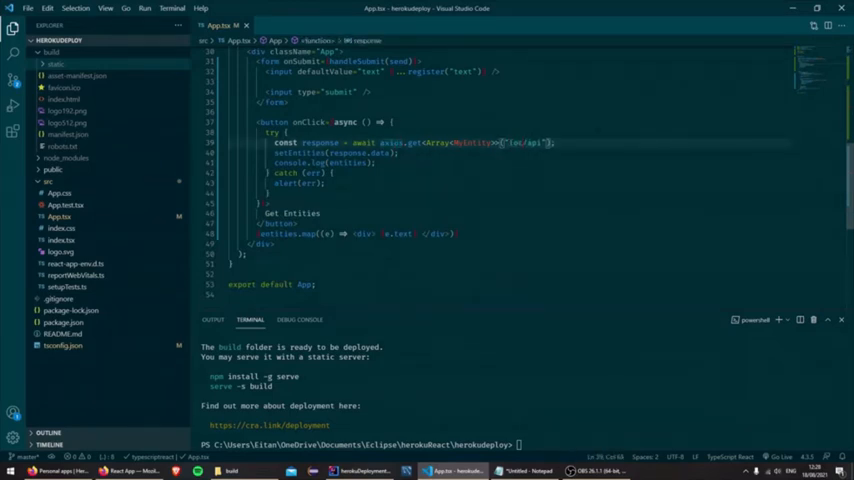
type("localhost")
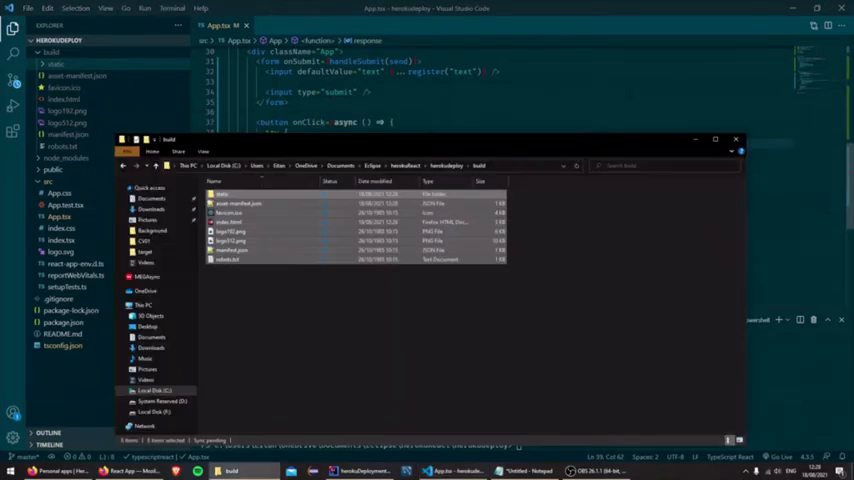
Step: Select all files in the React build folder for copying
left_click(736, 140)
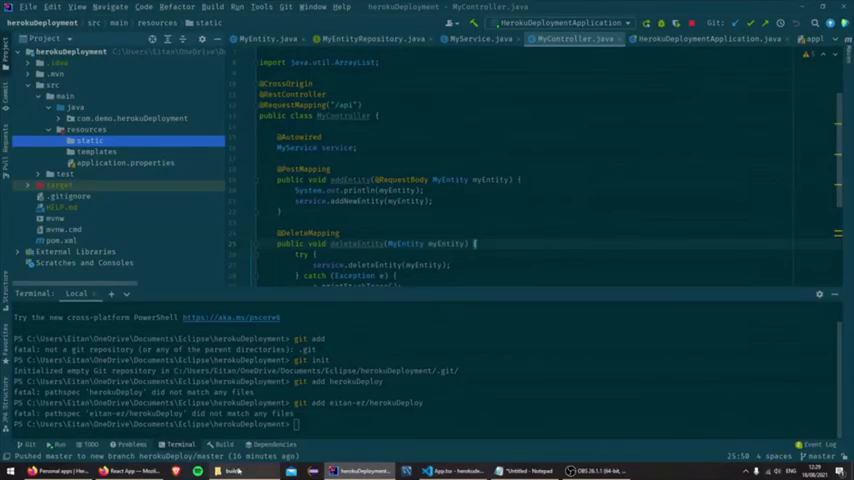
Step: Move the React build files into resources/static, add them to Git, and show the deployment notes
left_click(232, 470)
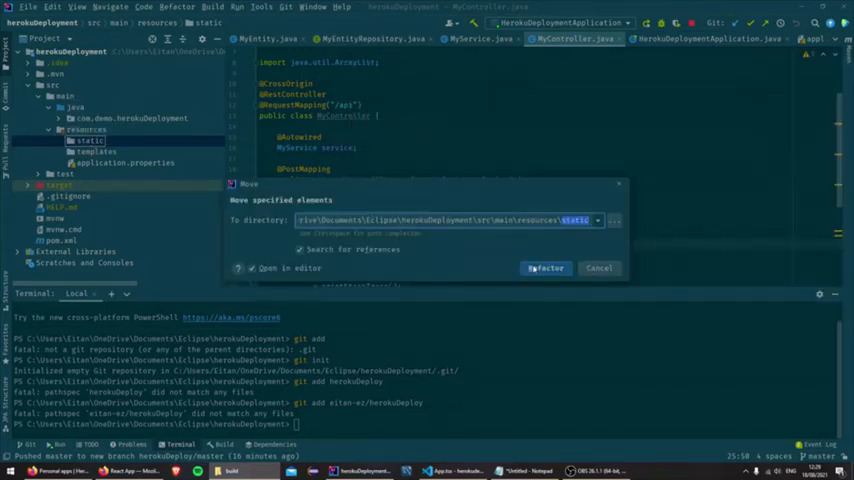
left_click(544, 268)
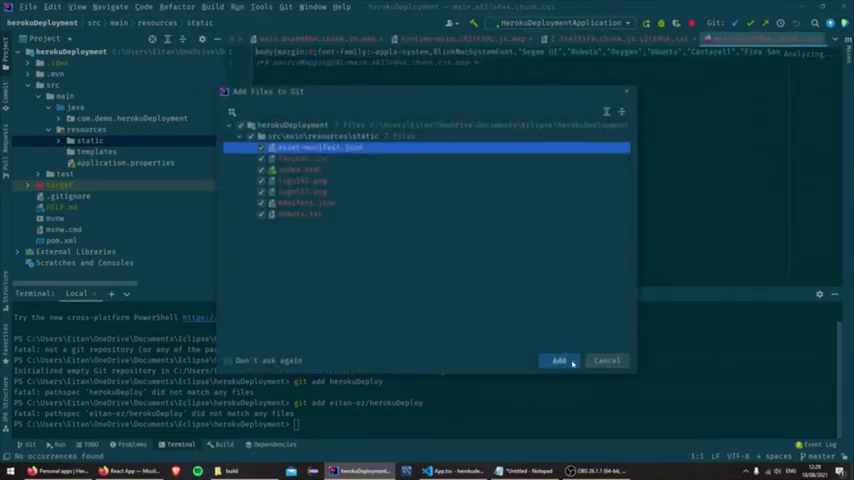
left_click(560, 360)
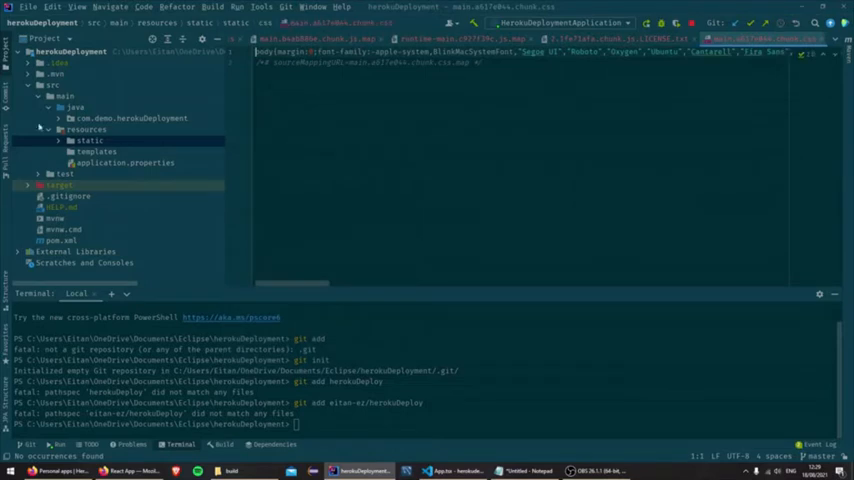
left_click(58, 140)
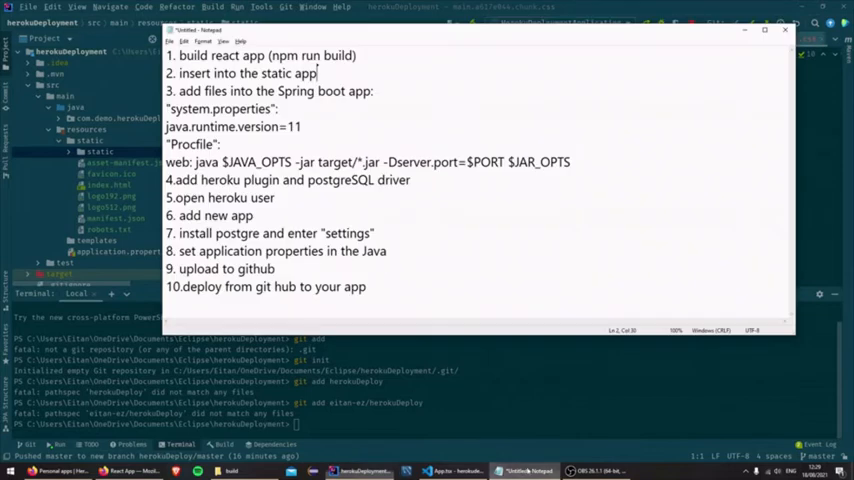
Step: Create system.properties at the project root, add it to Git, and set java.runtime.version=11
double_click(244, 72)
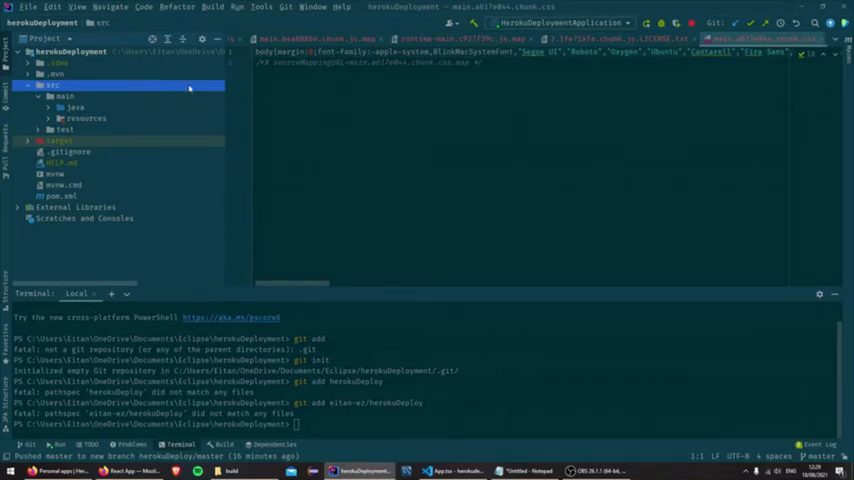
right_click(52, 84)
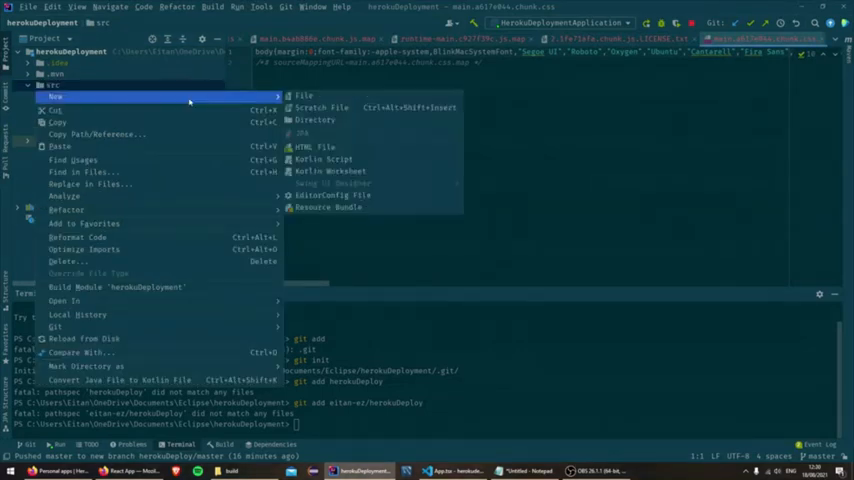
left_click(304, 96)
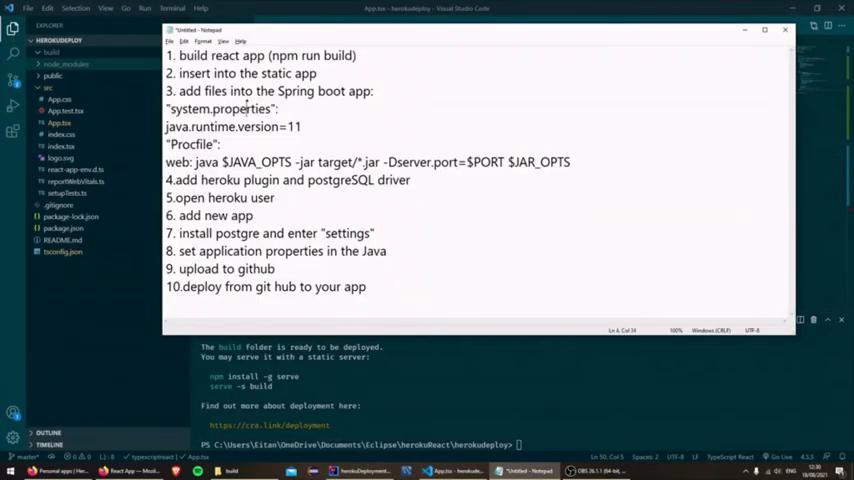
double_click(222, 108)
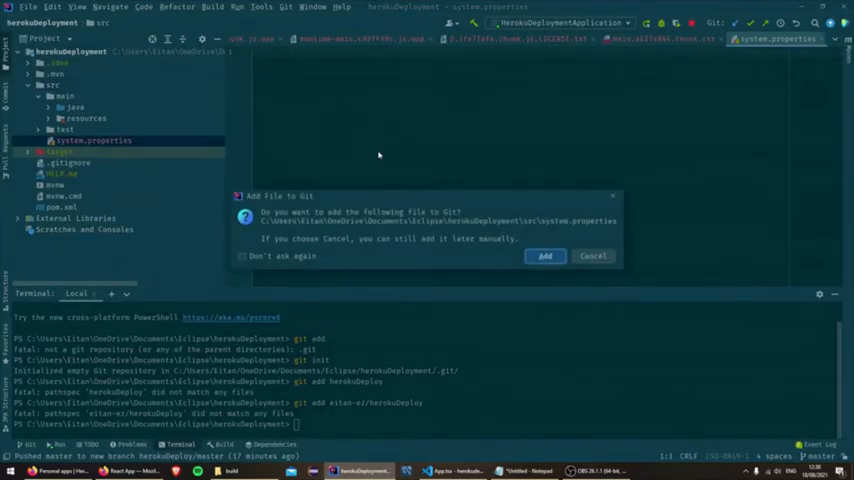
left_click(242, 256)
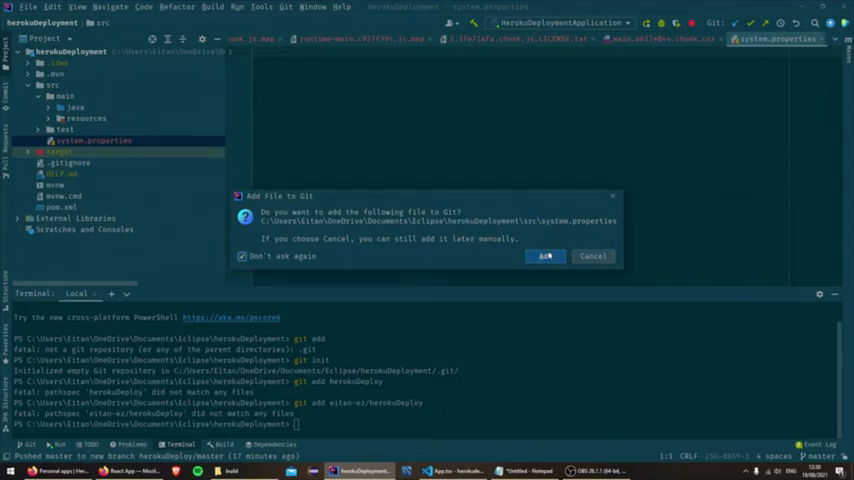
left_click(544, 256)
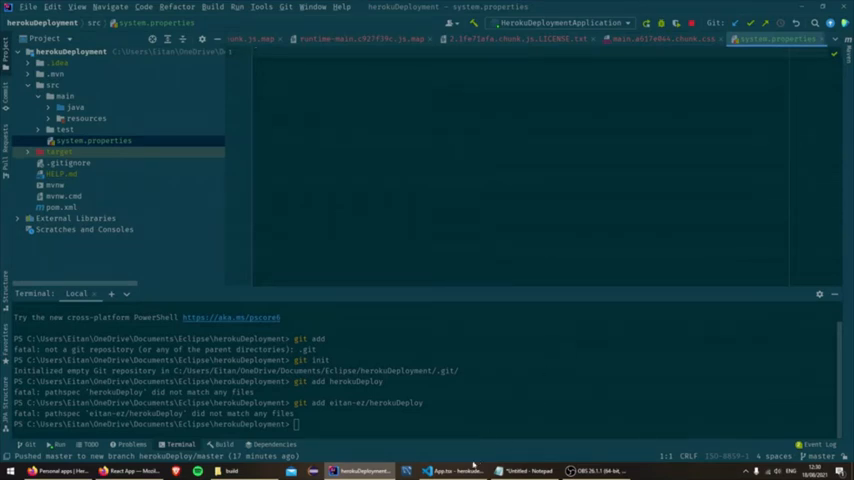
left_click(524, 470)
type("java.runtime.version=11")
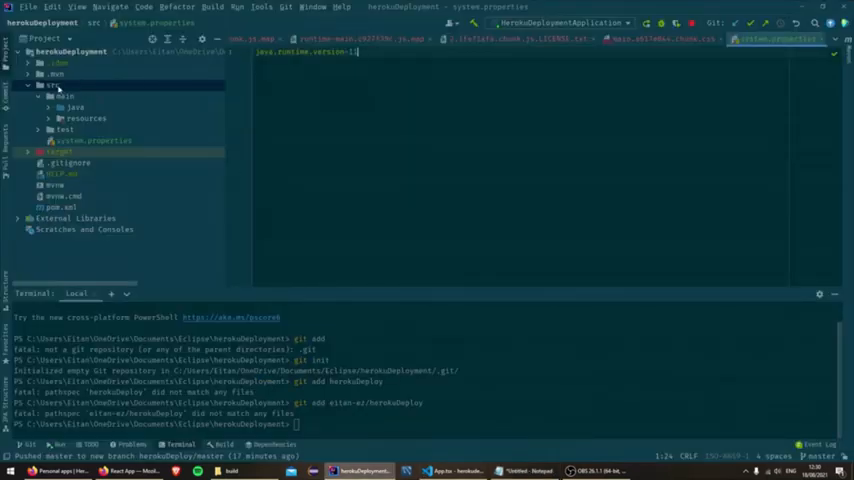
Step: Move the Procfile from under src to the HerokuDeployment project root beside pom.xml
left_click(52, 84)
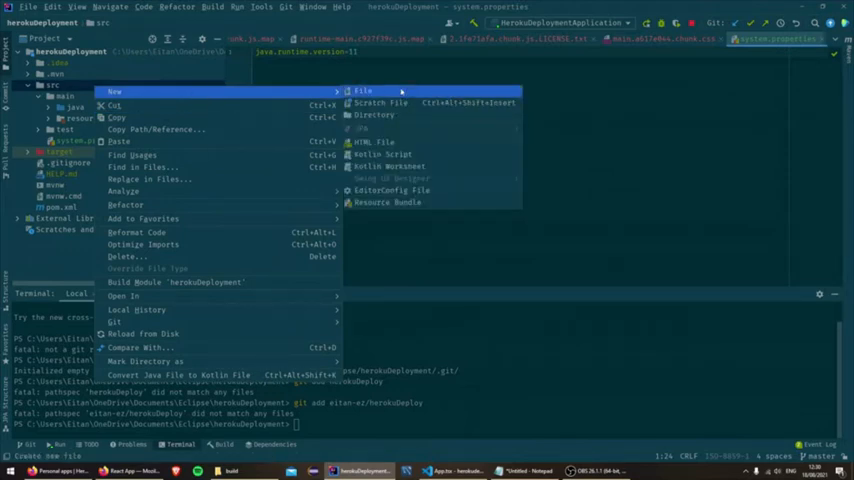
left_click(362, 90)
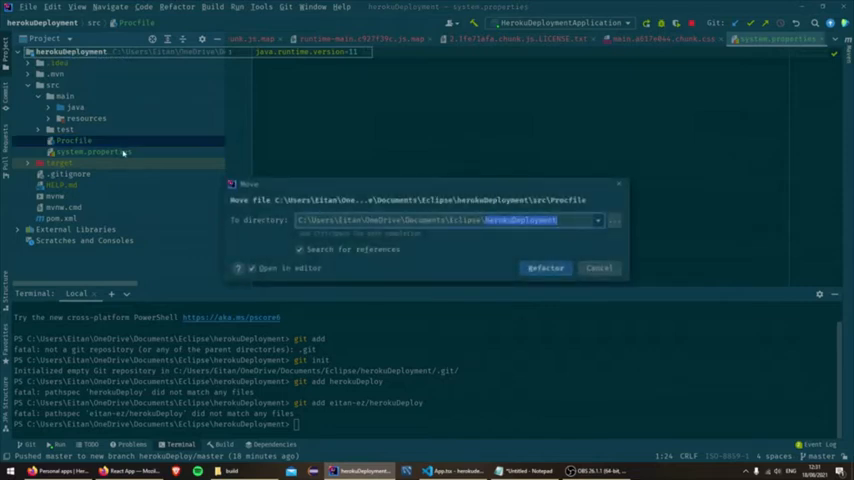
left_click(544, 268)
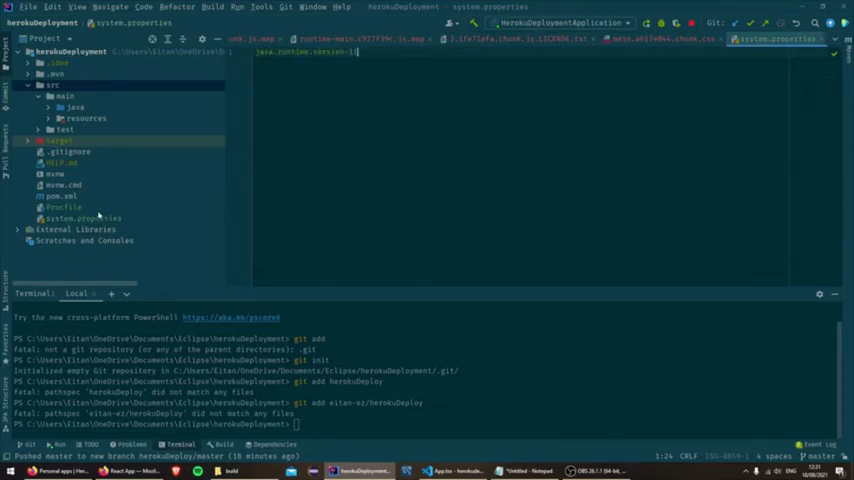
Step: Rename the root Procfile to Procfile.txt and fill in the web: java jar command on $PORT
left_click(64, 208)
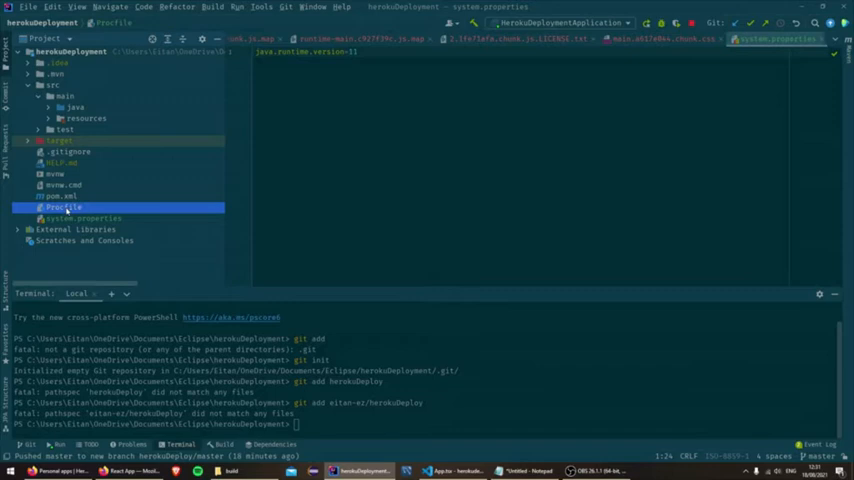
right_click(64, 208)
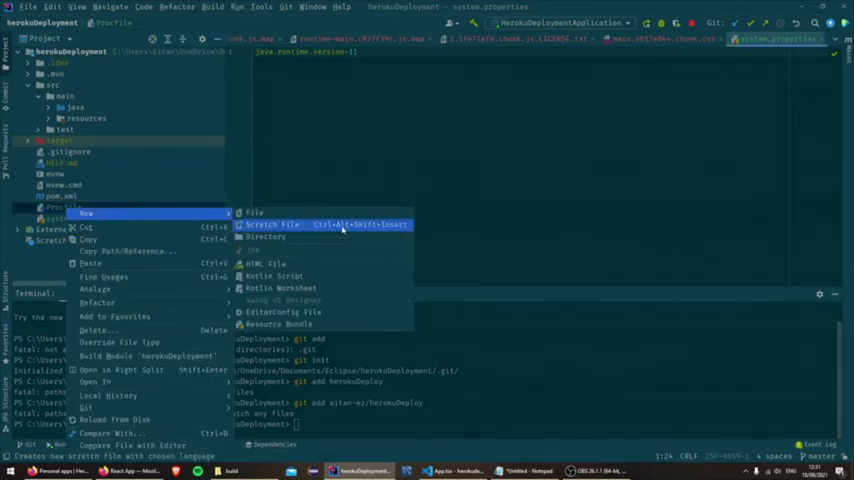
mouse_move(292, 264)
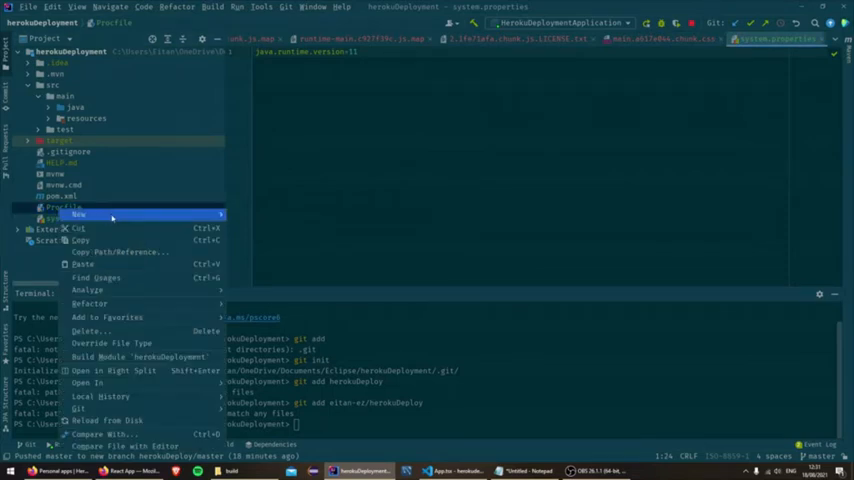
mouse_move(90, 304)
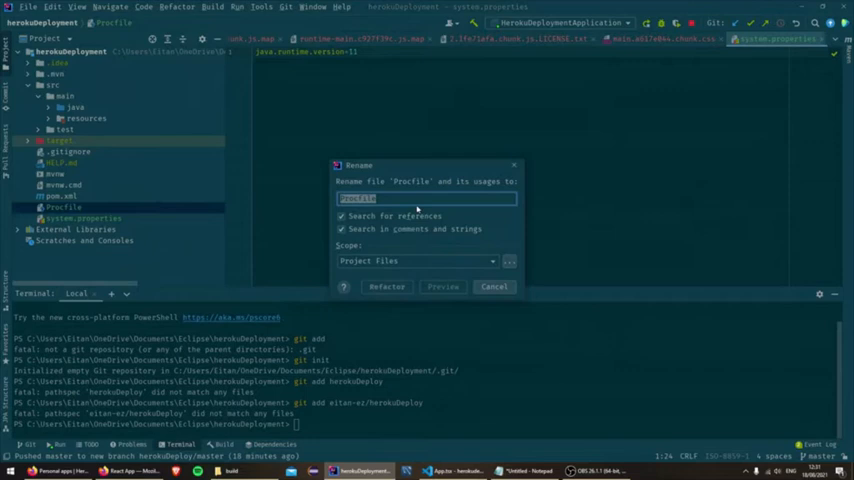
left_click(424, 198)
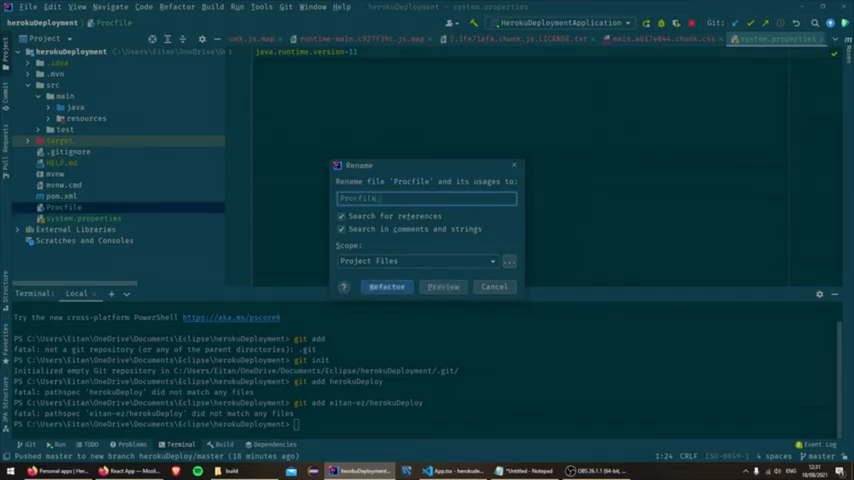
left_click(386, 288)
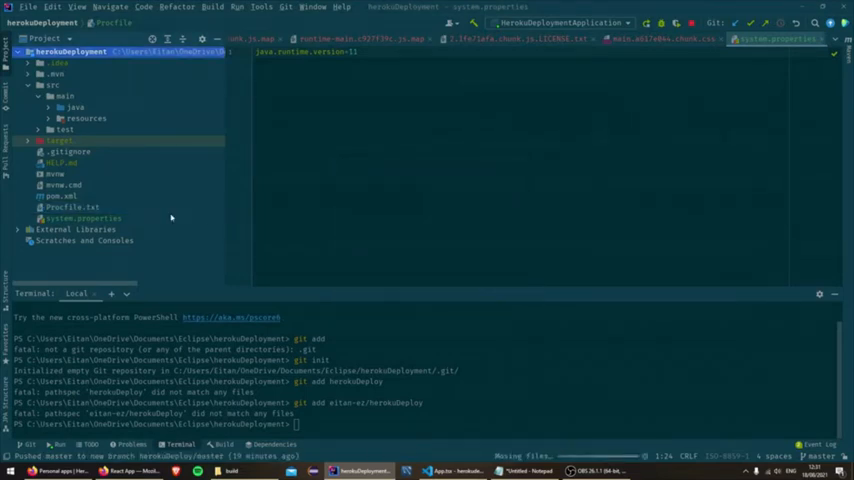
left_click(72, 208)
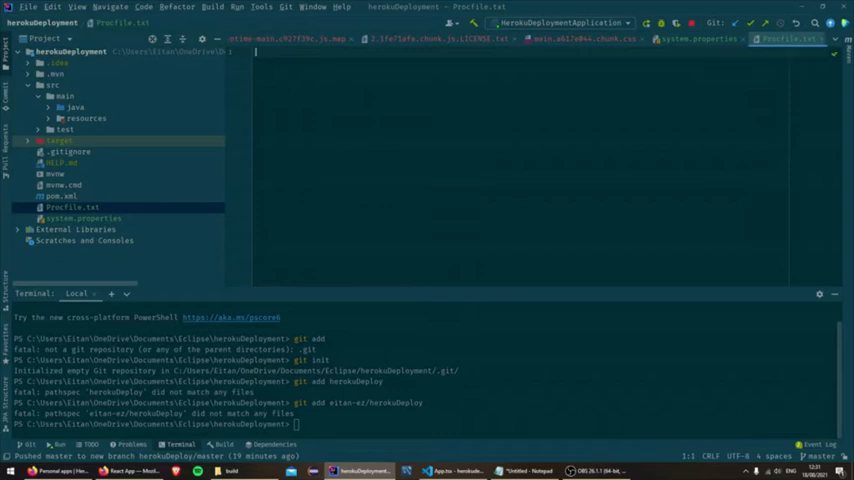
mouse_move(474, 412)
type("web: java $JAVA_OPTS -jar target/*.jar -Dserver.port=$PORT $JAR_OPTS")
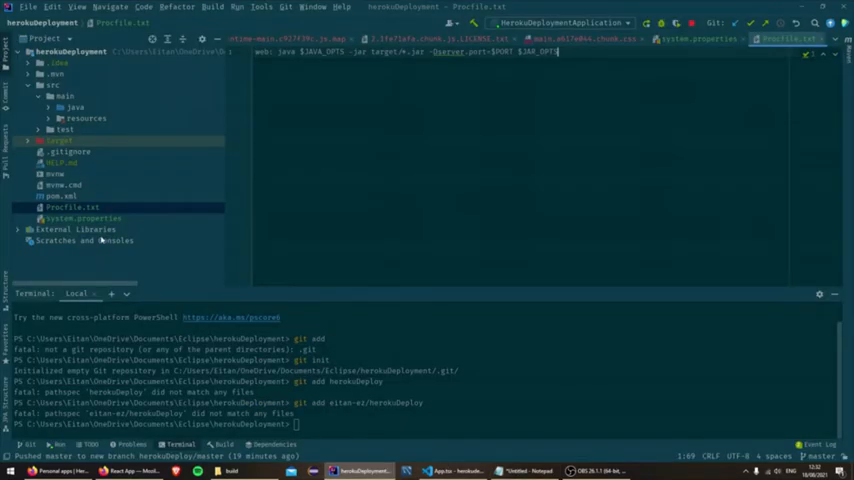
Step: Rename Procfile.txt back to Procfile
right_click(70, 208)
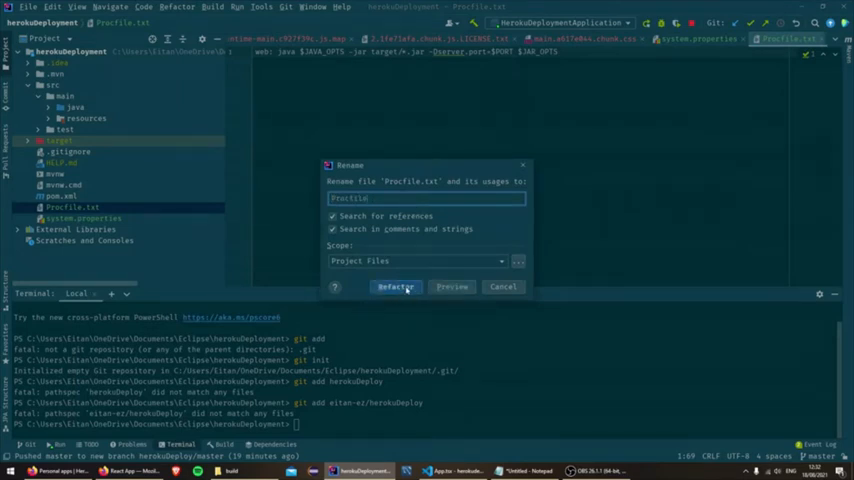
left_click(396, 288)
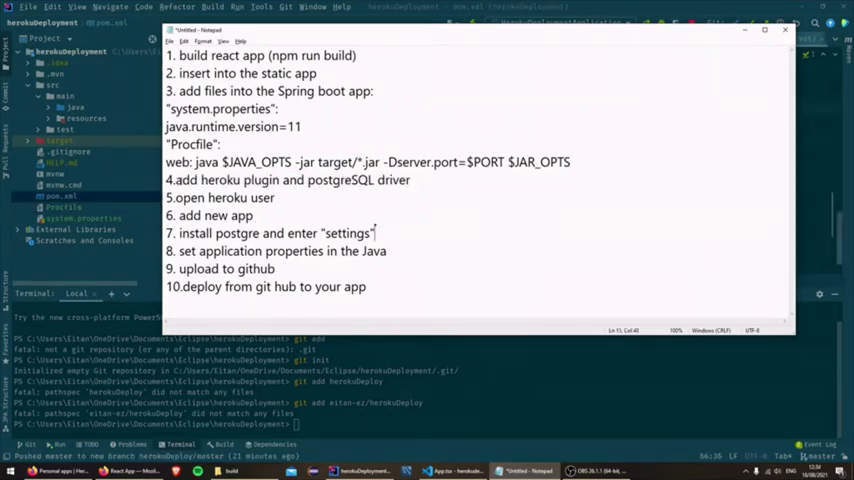
Step: Add heroku-maven-plugin to pom.xml and reload the Maven project
left_click(376, 180)
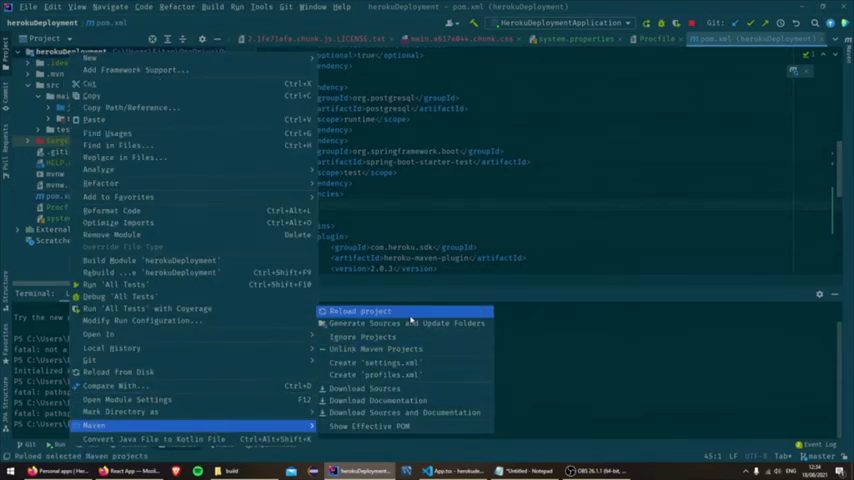
left_click(360, 312)
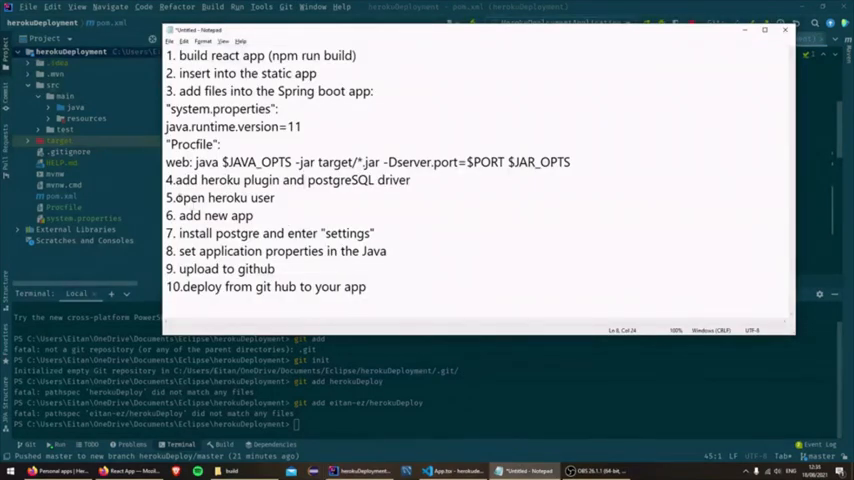
double_click(220, 196)
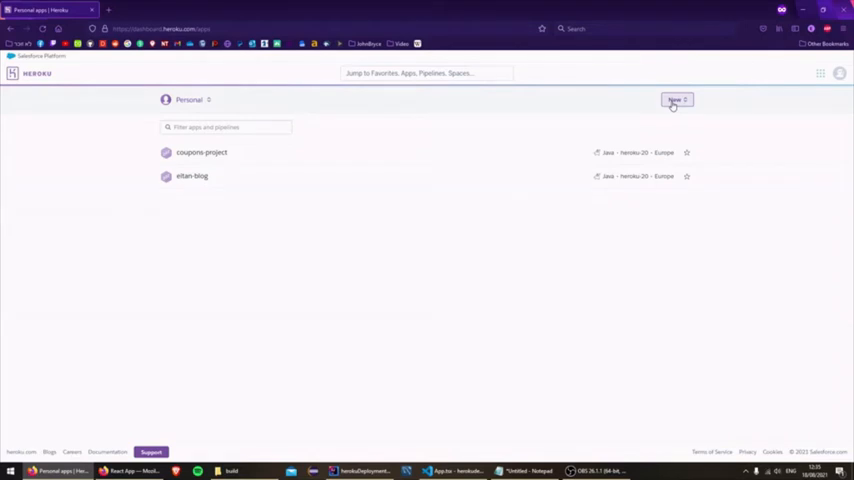
Step: Create a new Heroku app named simple-deploy-example in the Europe region
left_click(676, 100)
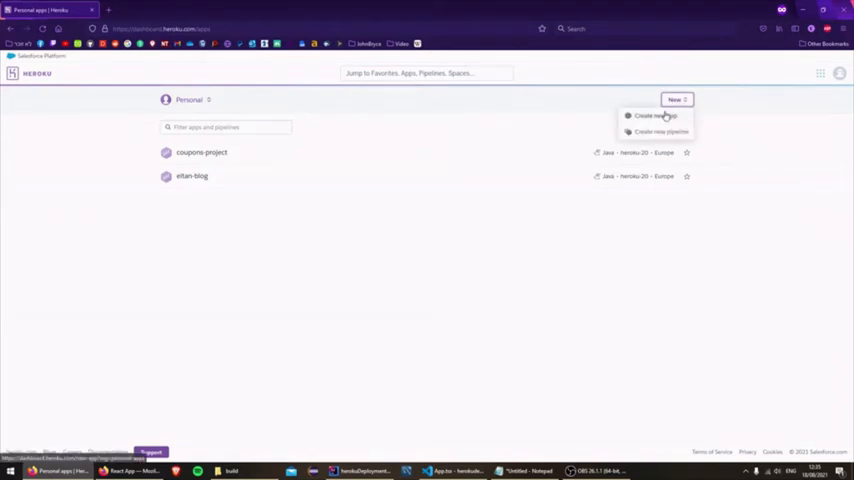
left_click(656, 116)
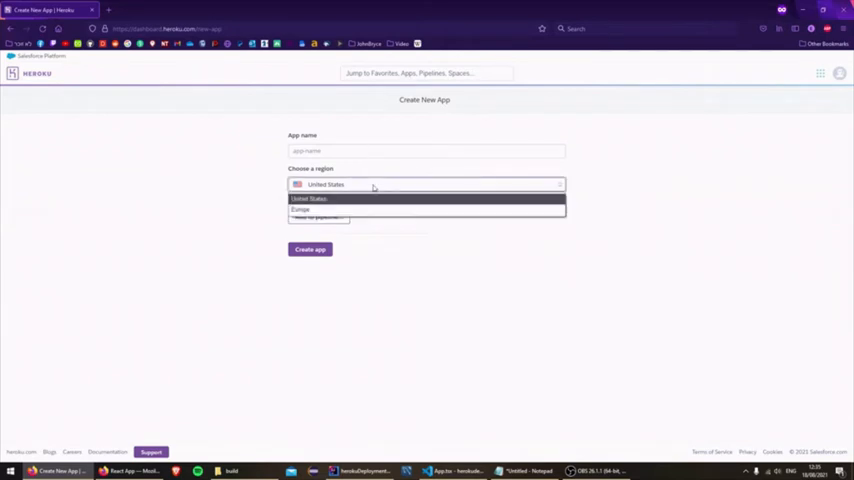
left_click(300, 210)
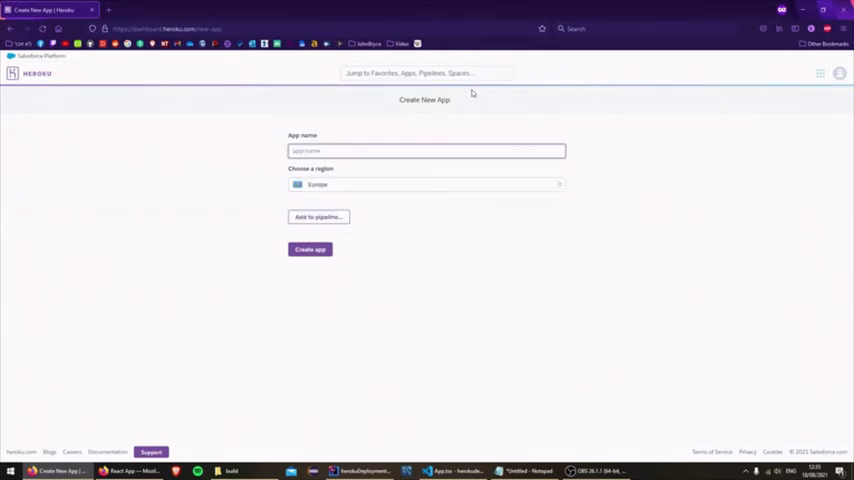
type("simple-depl")
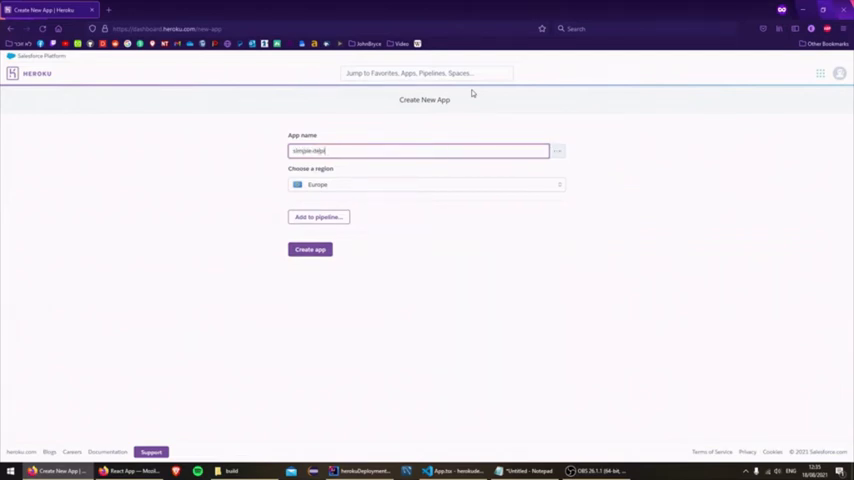
type("simple-deploy")
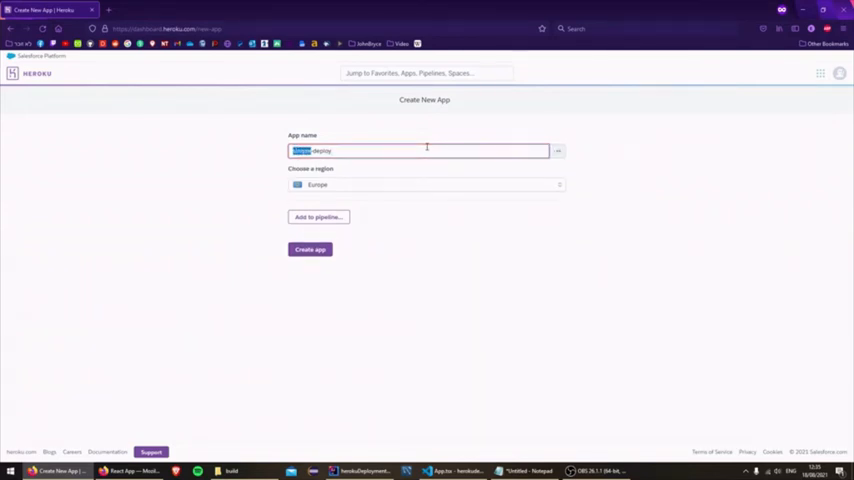
type("simple-deploy")
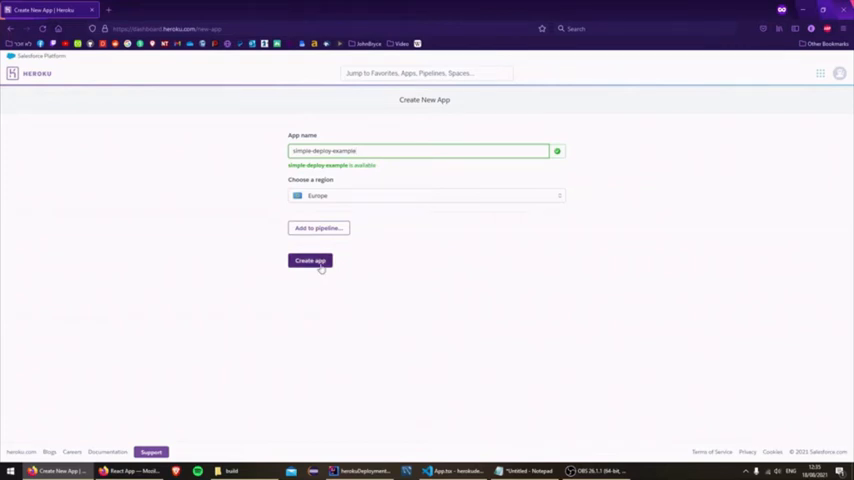
left_click(310, 260)
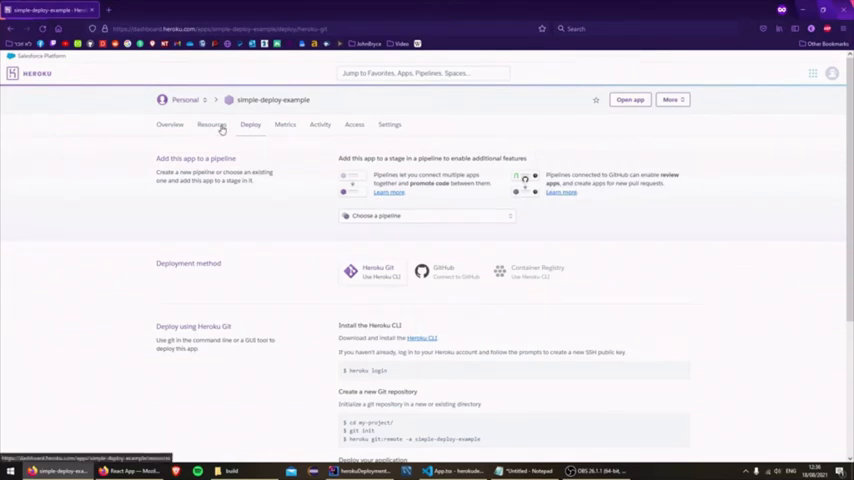
Step: Attach Heroku Postgres on the Hobby Dev free plan to simple-deploy-example and view its database overview
left_click(216, 124)
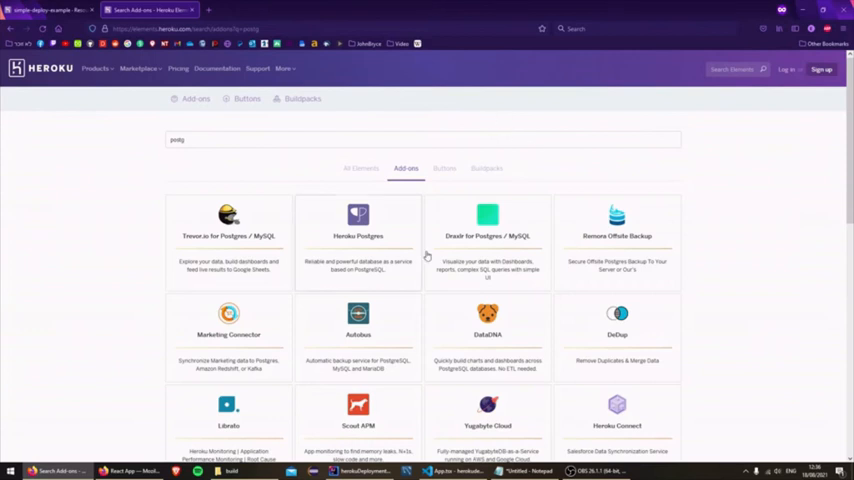
left_click(356, 240)
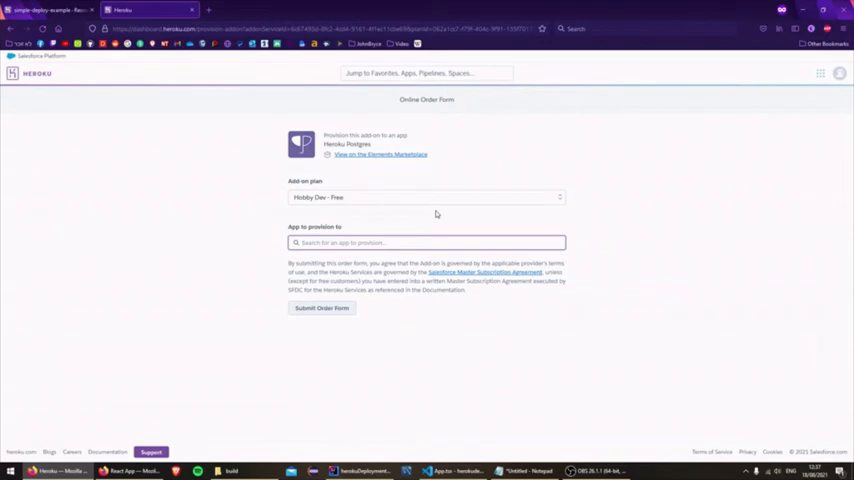
type("sim")
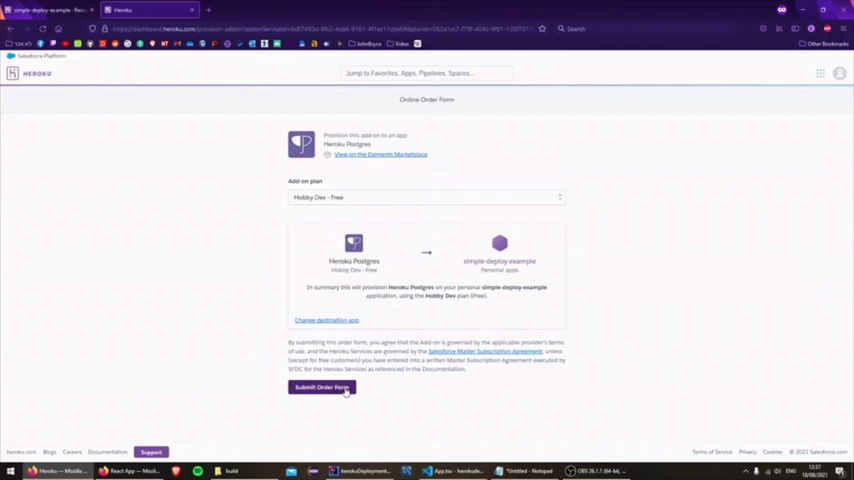
left_click(320, 388)
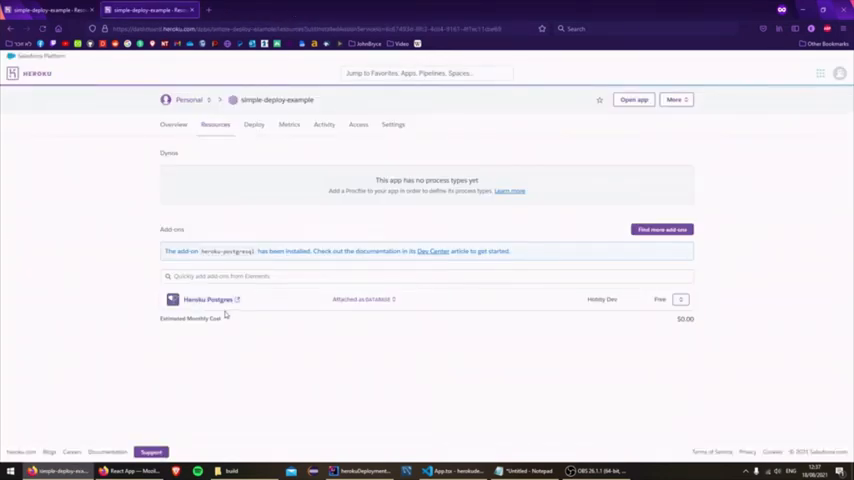
left_click(208, 300)
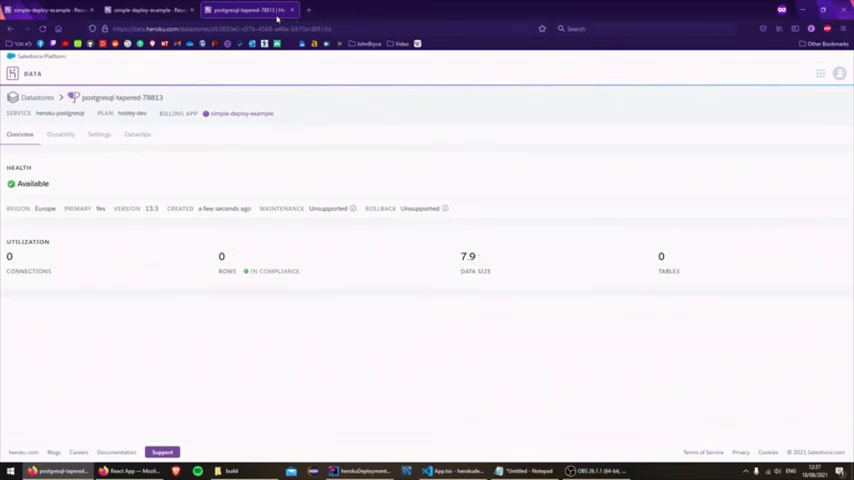
Step: Reveal the Heroku Postgres credentials (host, database, user, port, password, URI) from the datastore's Settings
left_click(524, 470)
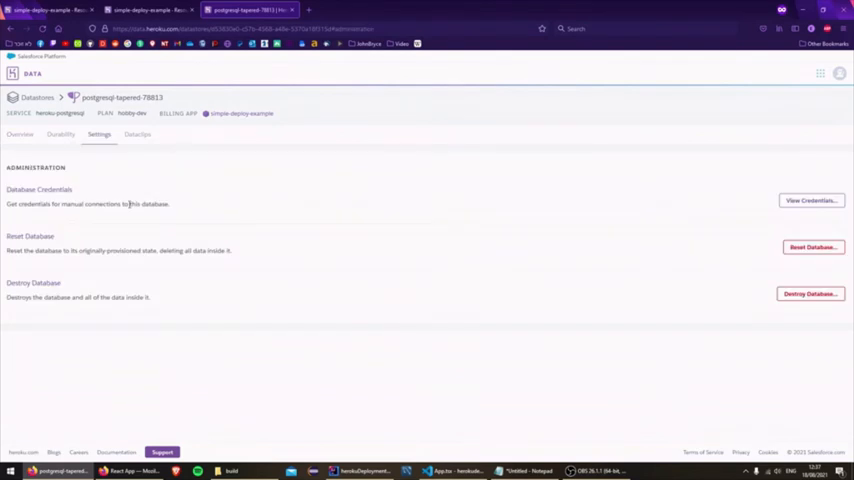
mouse_move(4, 192)
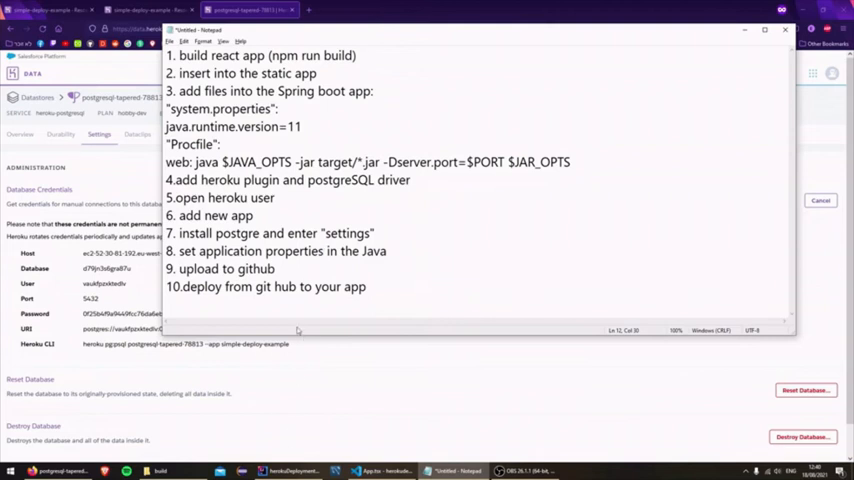
double_click(294, 252)
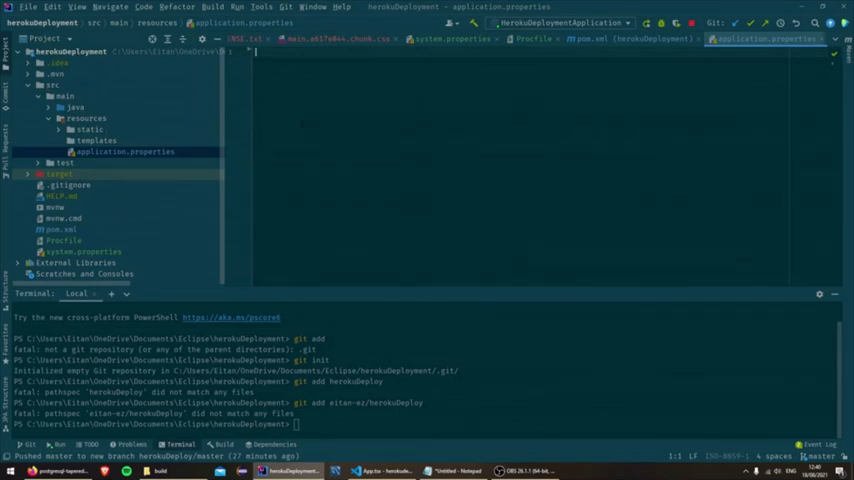
Step: Initialize the Git repository in the IntelliJ terminal and bring up application.properties for editing
type("ee")
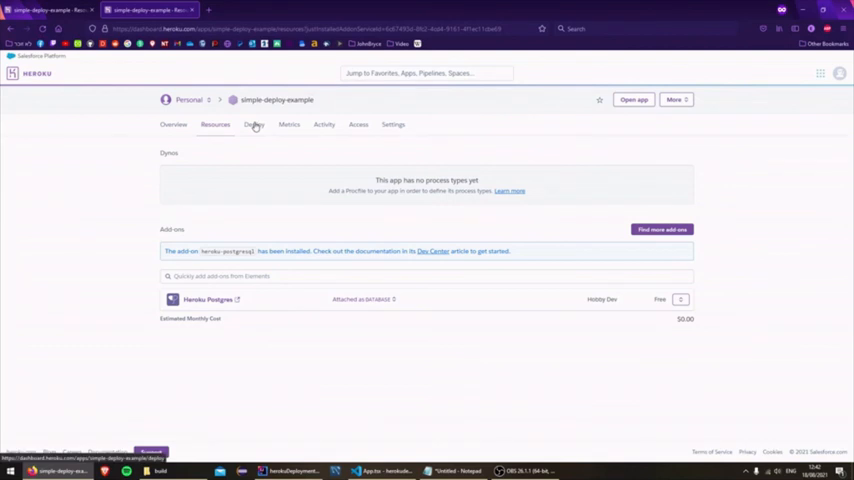
Step: Connect simple-deploy-example to its GitHub repository via the GitHub deployment method
left_click(250, 124)
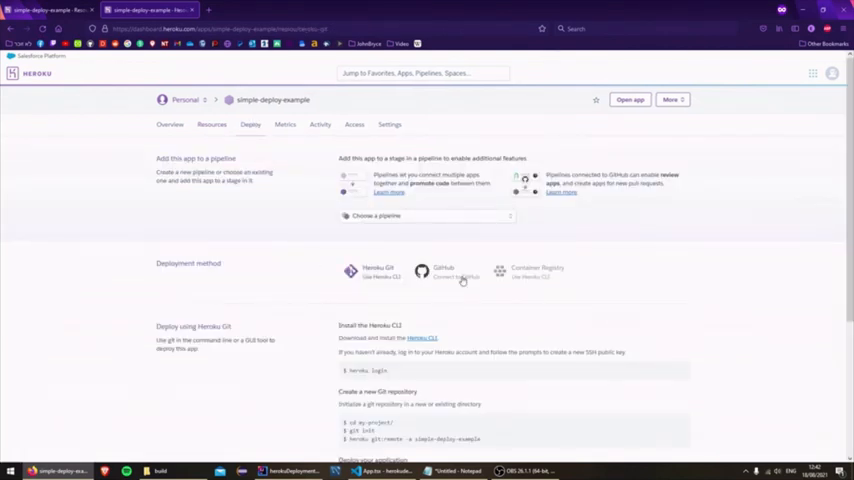
left_click(424, 272)
type("rep")
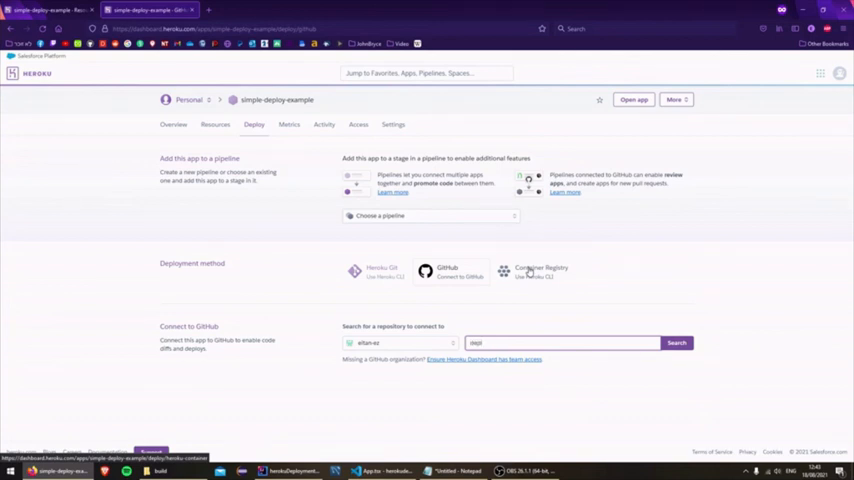
left_click(676, 342)
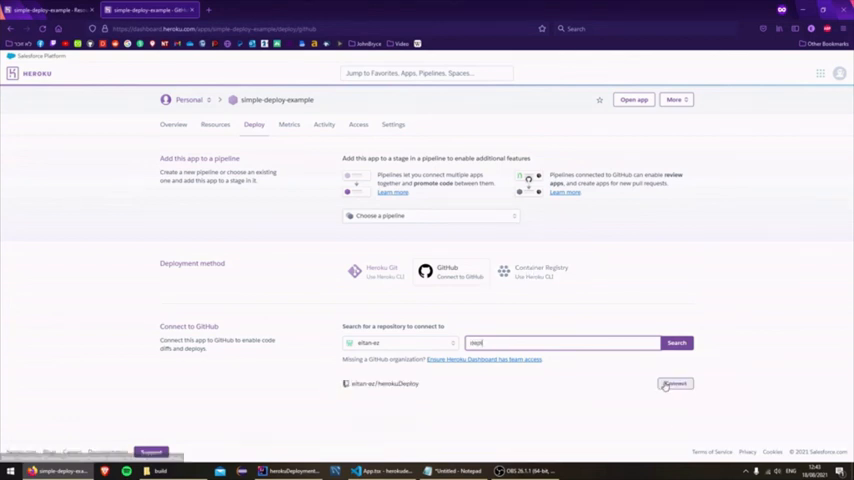
left_click(676, 384)
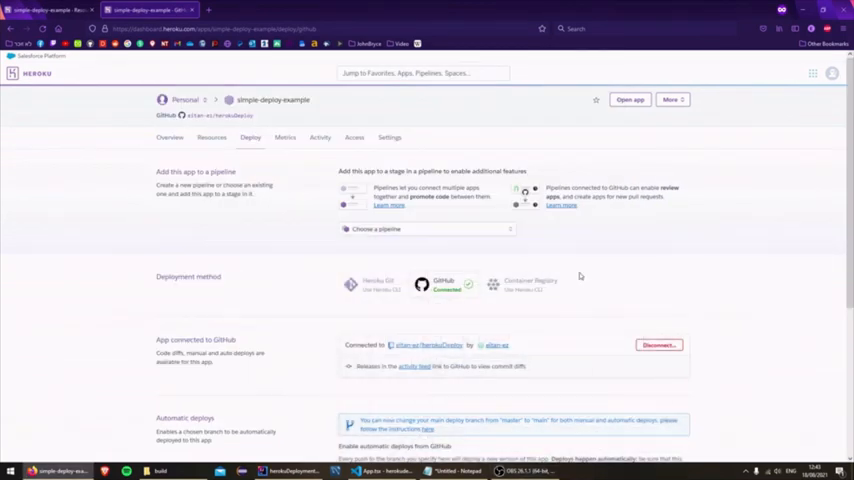
Step: Enable automatic deploys from master and deploy the master branch
scroll("down", 3)
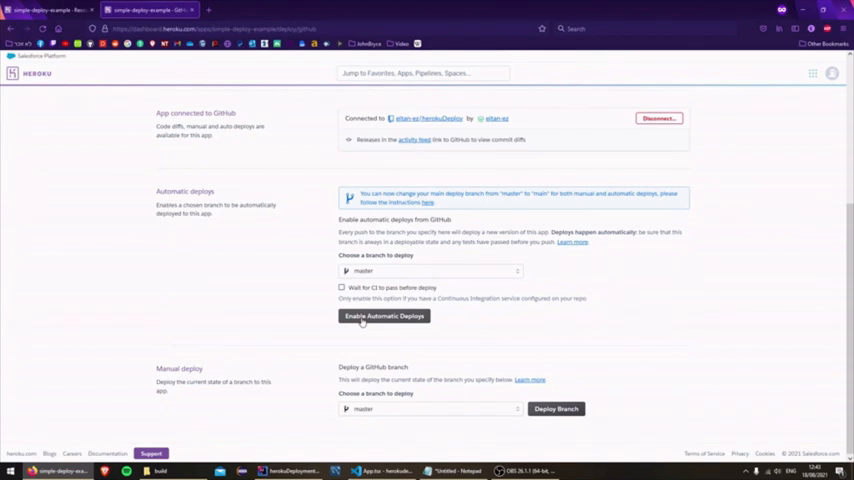
left_click(384, 316)
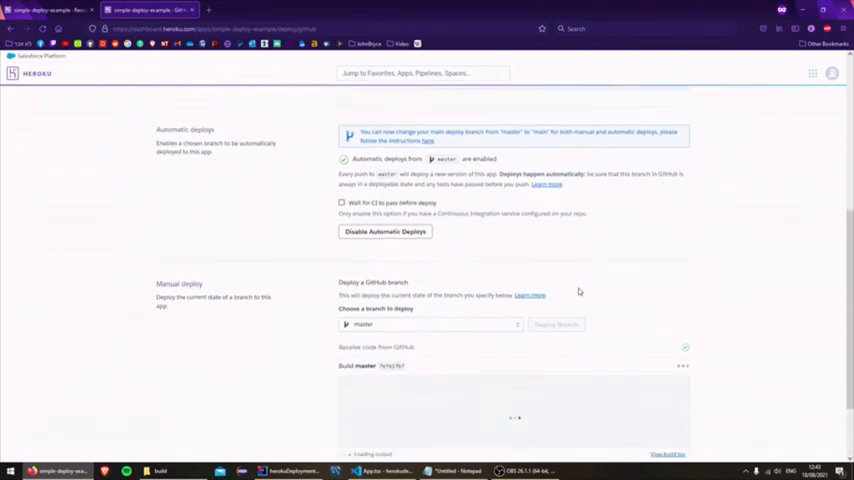
scroll("down", 3)
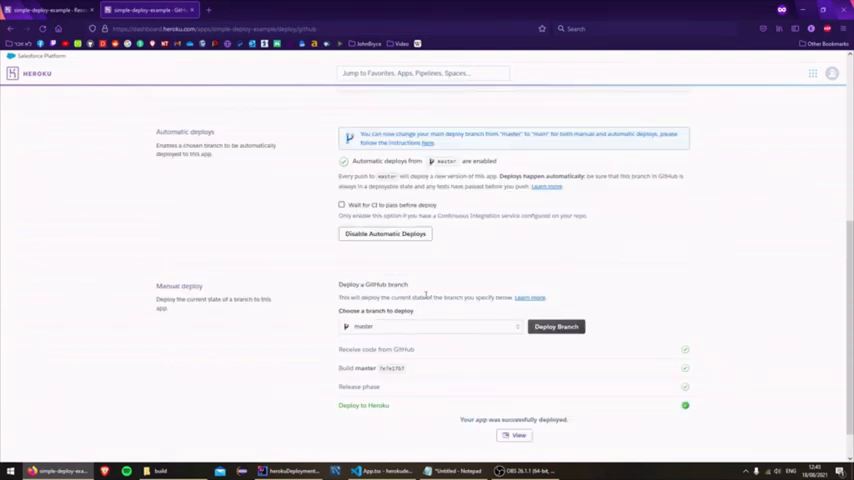
Step: Save 'first entity' in the live herokuapp and fetch the entity list showing it
scroll("up", 3)
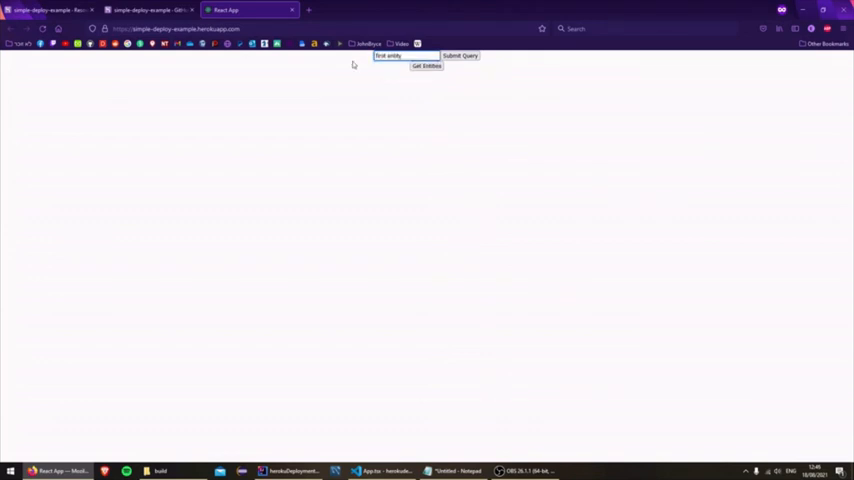
left_click(426, 66)
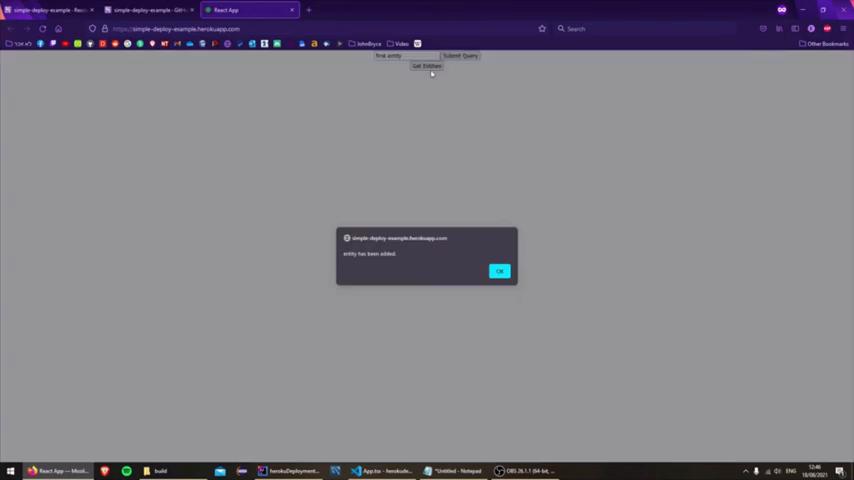
left_click(500, 272)
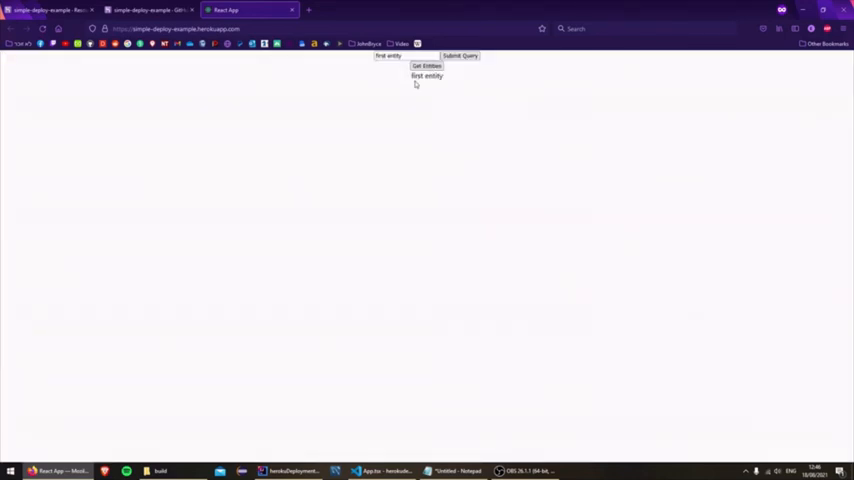